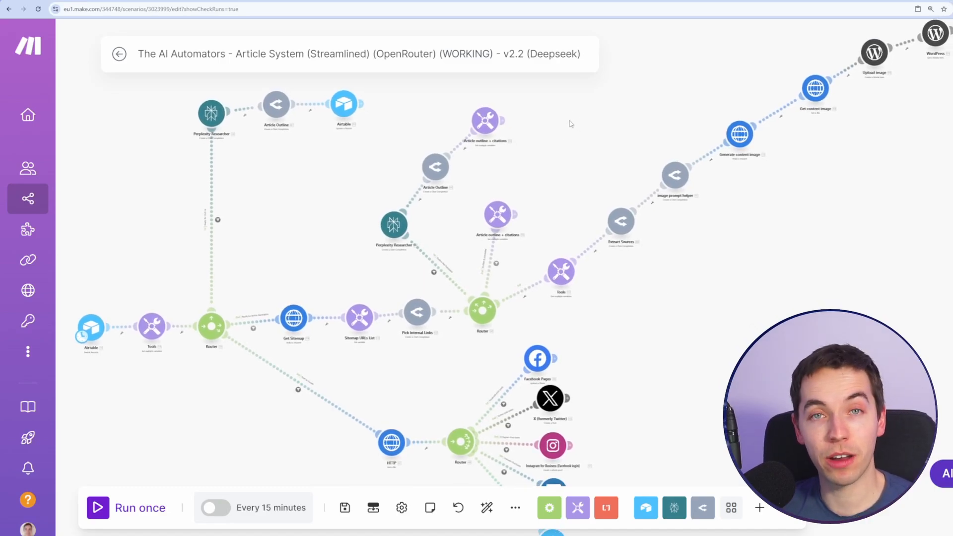
{"action": "mouse_move", "coordinate": [562, 110]}
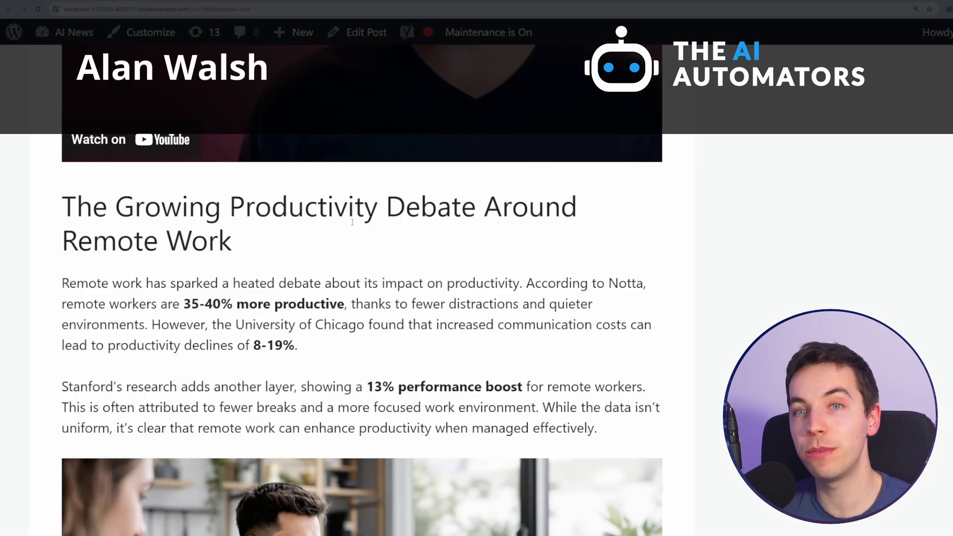
Scroll the blogging-system video page, then browse OpenRouter's Text to Text model catalogue.
{"action": "scroll", "scroll_direction": "down", "scroll_amount": 3}
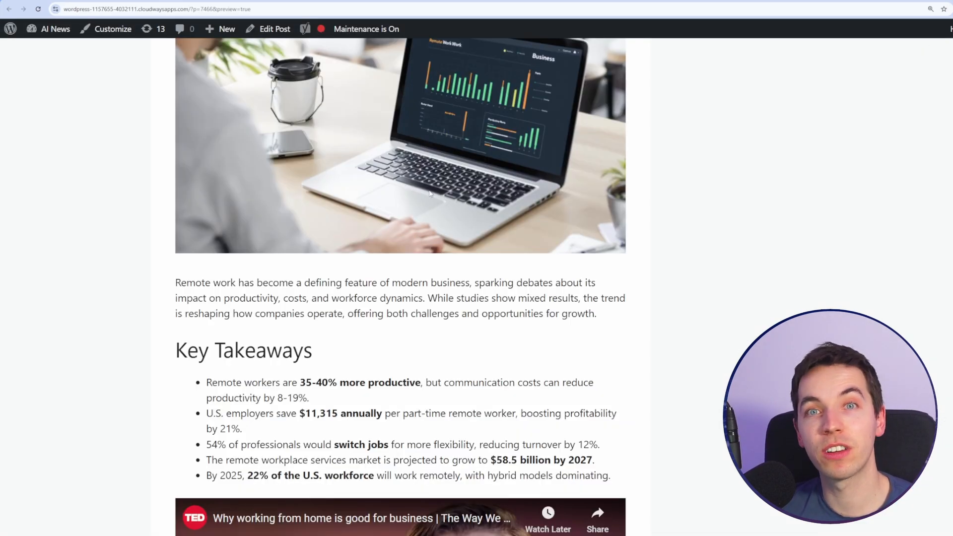
{"action": "scroll", "scroll_direction": "up", "scroll_amount": 3}
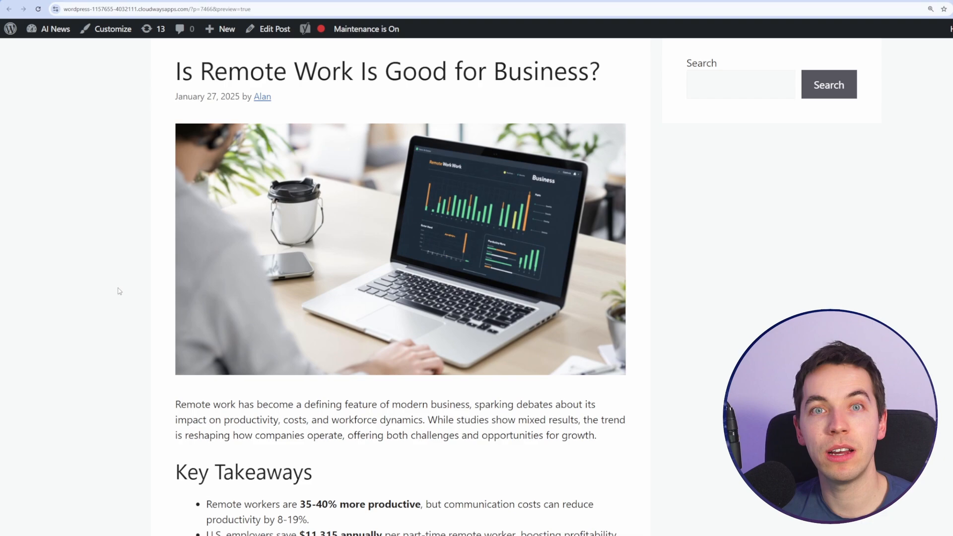
{"action": "scroll", "scroll_direction": "down", "scroll_amount": 3}
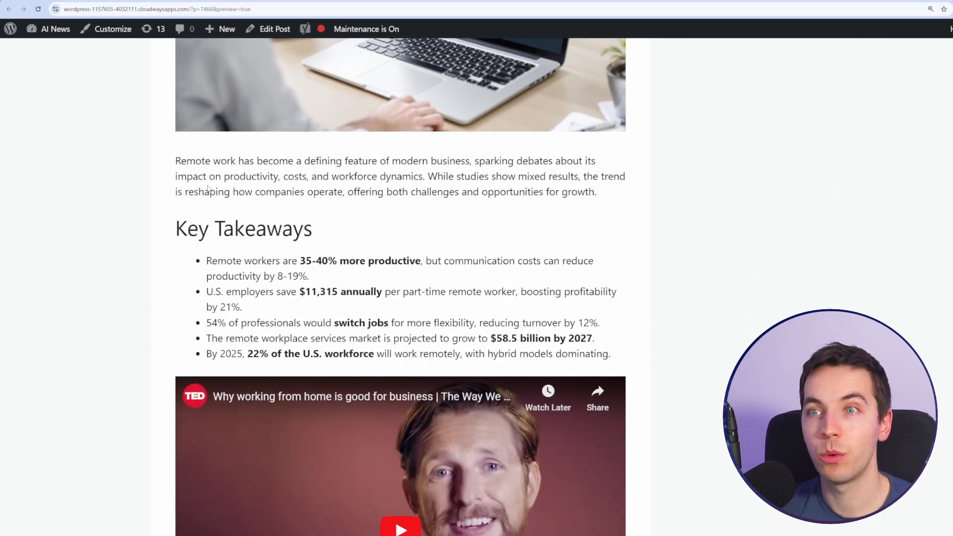
{"action": "scroll", "scroll_direction": "down", "scroll_amount": 3}
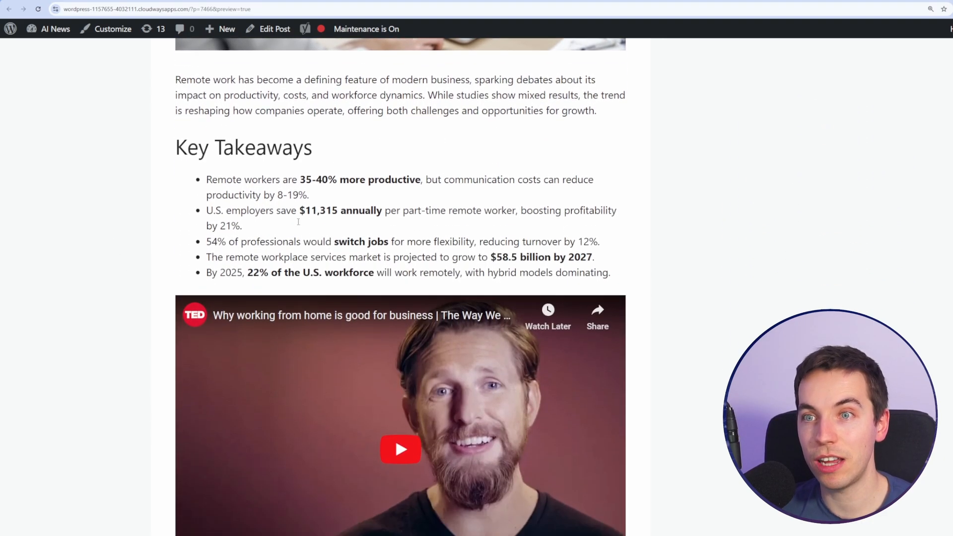
{"action": "scroll", "scroll_direction": "down", "scroll_amount": 3}
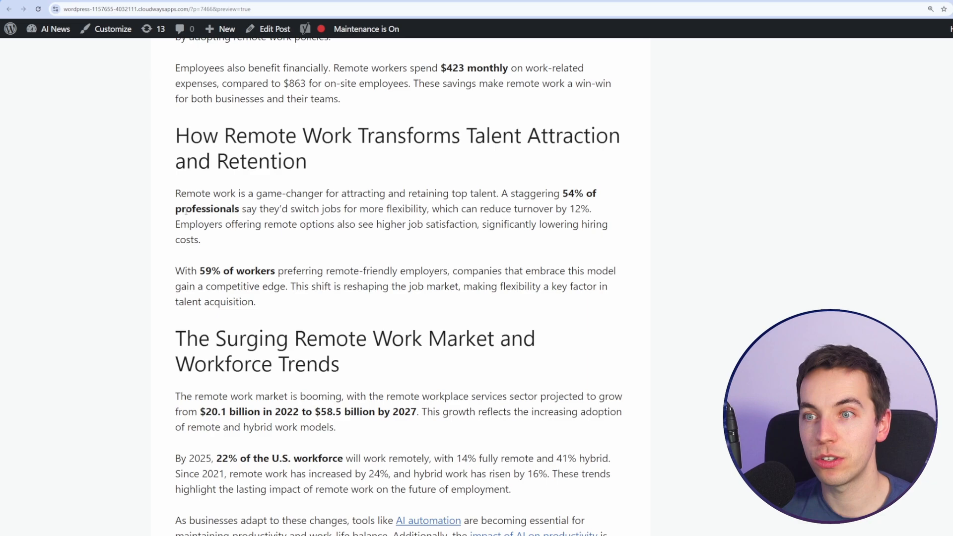
{"action": "scroll", "scroll_direction": "down", "scroll_amount": 3}
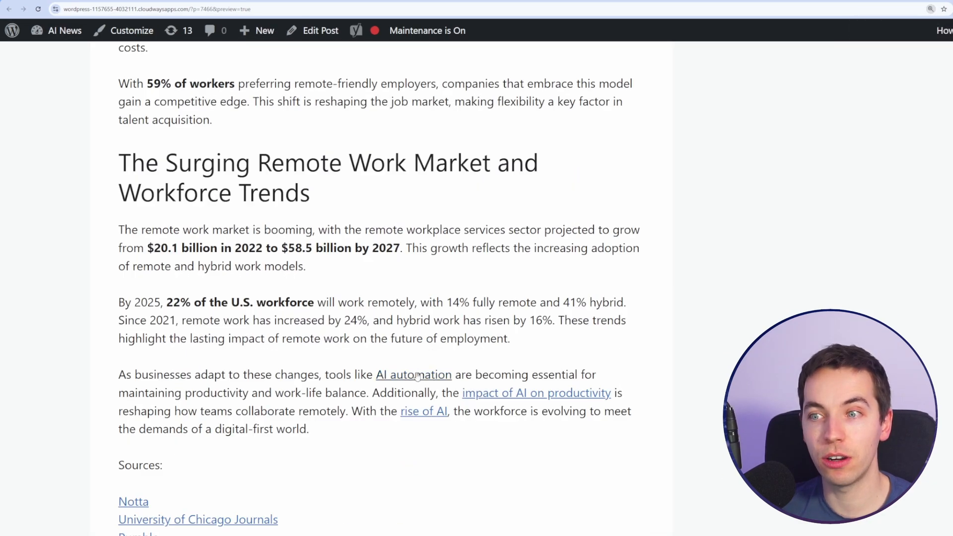
{"action": "scroll", "scroll_direction": "down", "scroll_amount": 3}
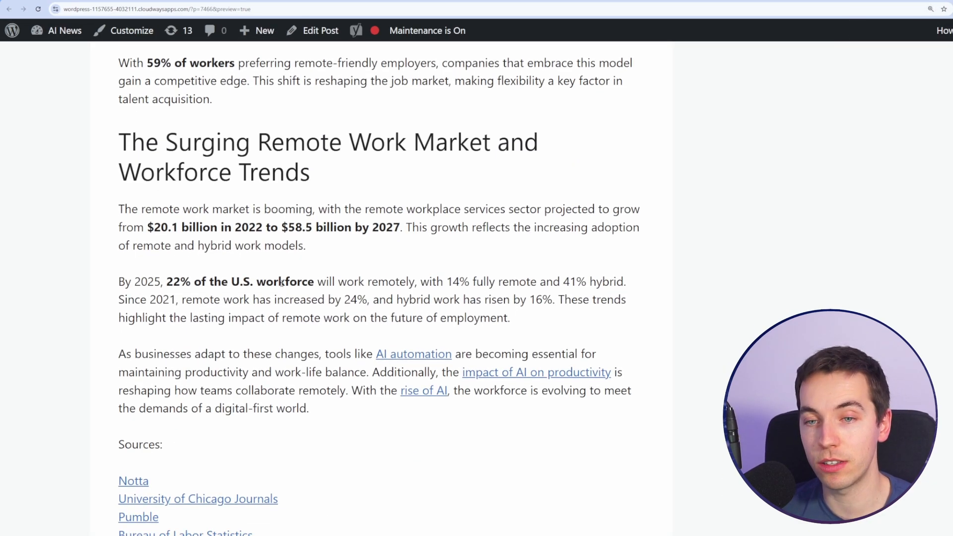
{"action": "scroll", "scroll_direction": "down", "scroll_amount": 3}
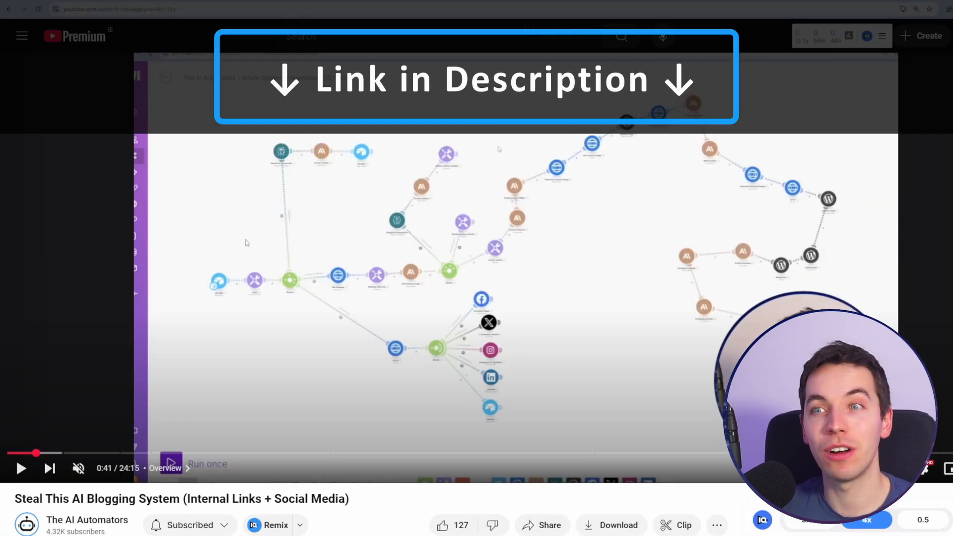
{"action": "mouse_move", "coordinate": [352, 269]}
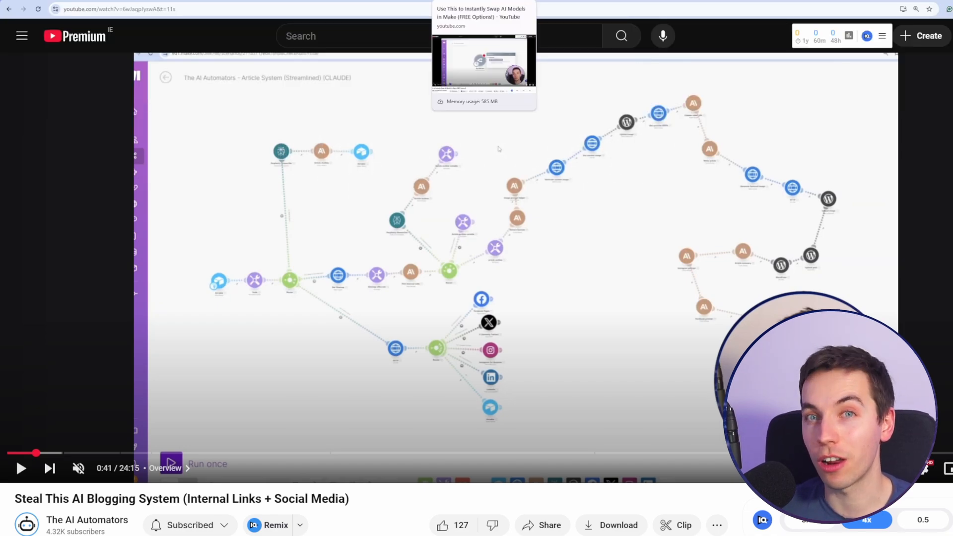
{"action": "left_click", "coordinate": [482, 61]}
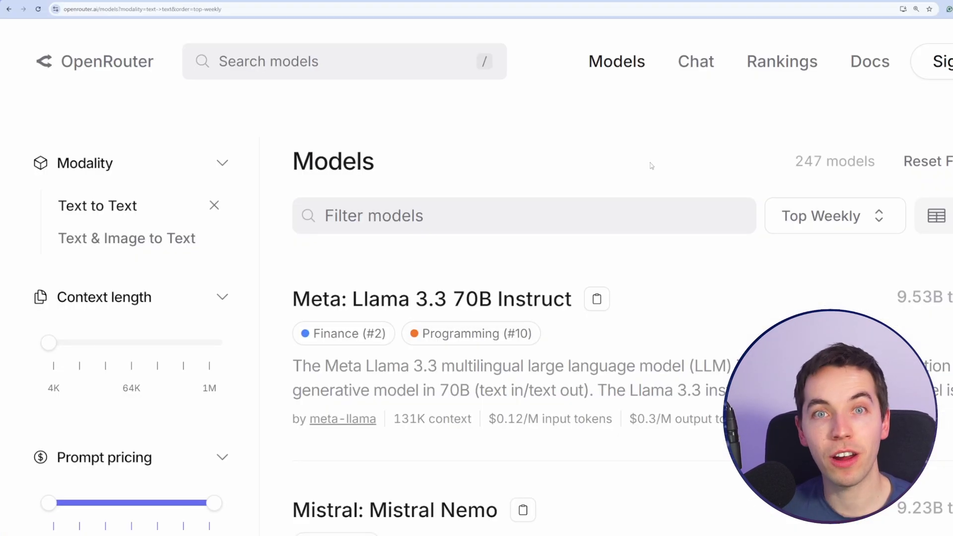
{"action": "scroll", "scroll_direction": "down", "scroll_amount": 3}
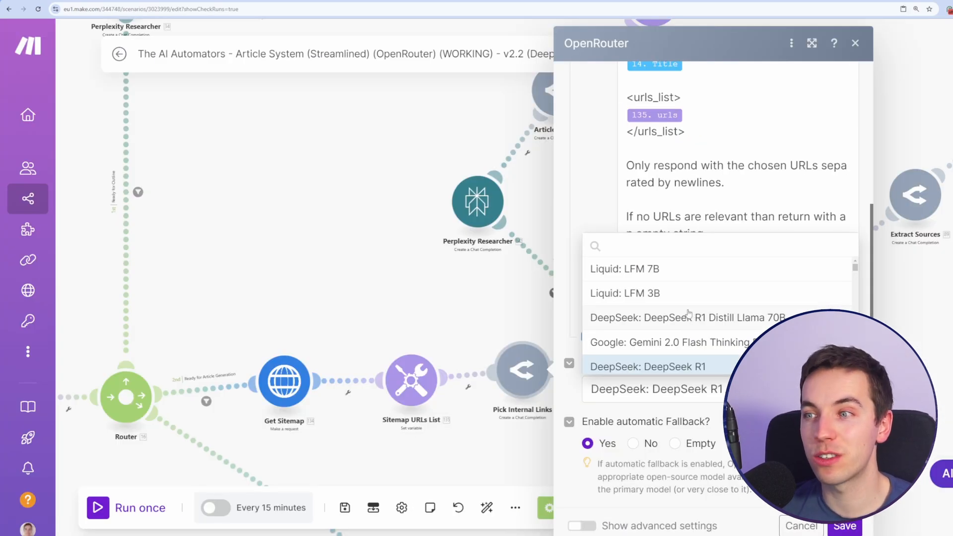
Close the OpenRouter module and view the Tools module's model_name variable, deepseek/deepseek-chat.
{"action": "scroll", "scroll_direction": "up", "scroll_amount": 3}
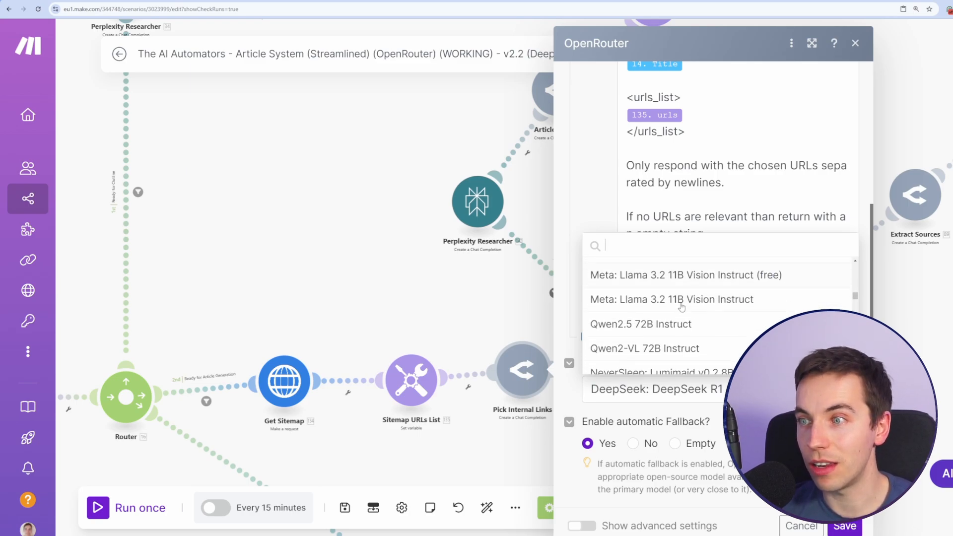
{"action": "scroll", "scroll_direction": "down", "scroll_amount": 3}
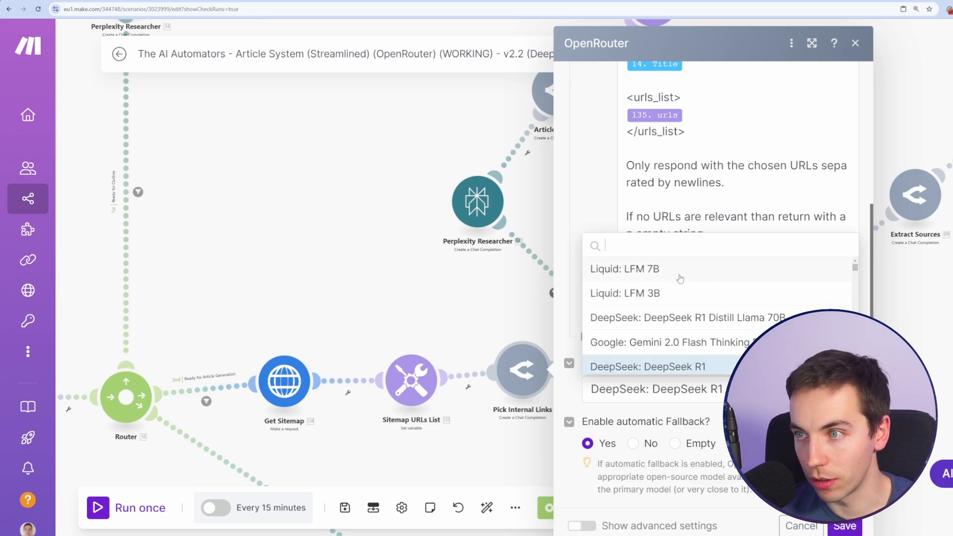
{"action": "left_click", "coordinate": [855, 43]}
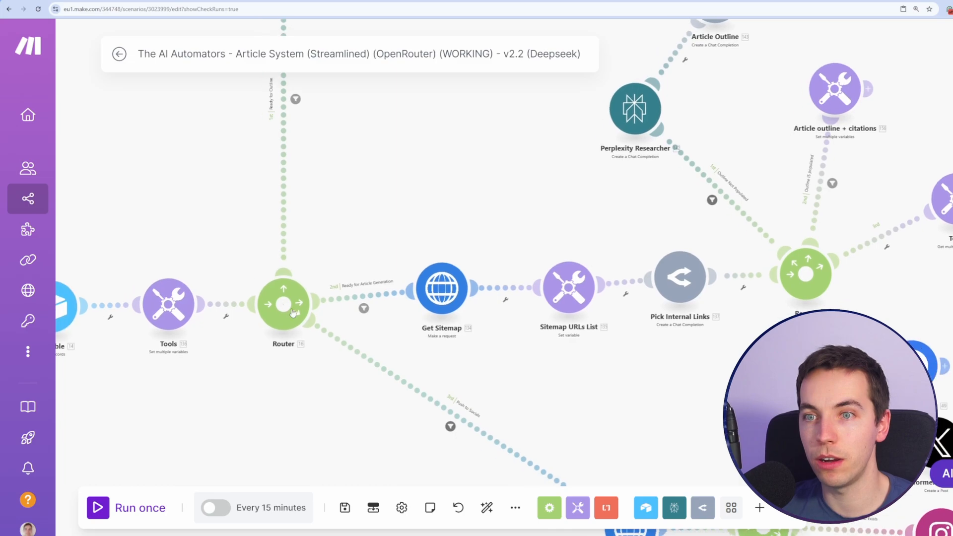
{"action": "double_click", "coordinate": [167, 304]}
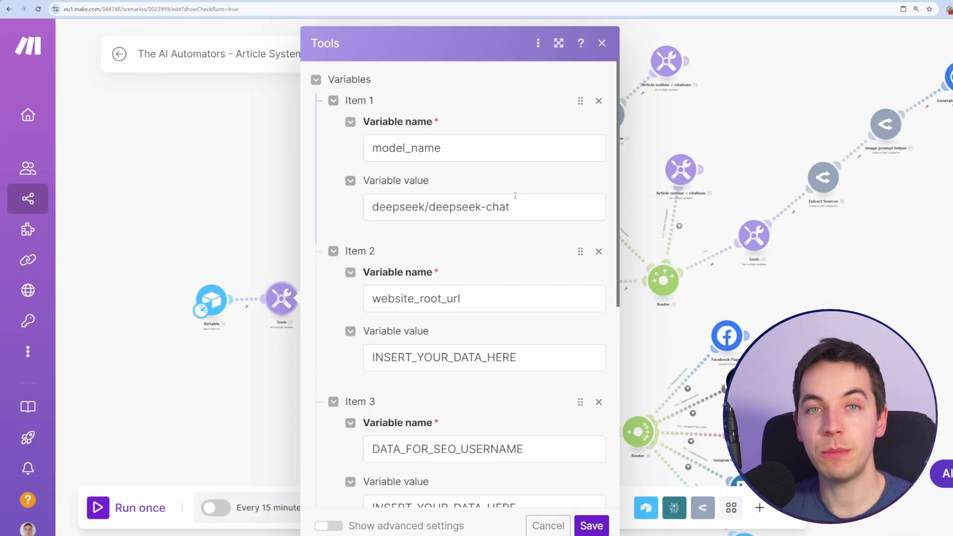
{"action": "mouse_move", "coordinate": [515, 197]}
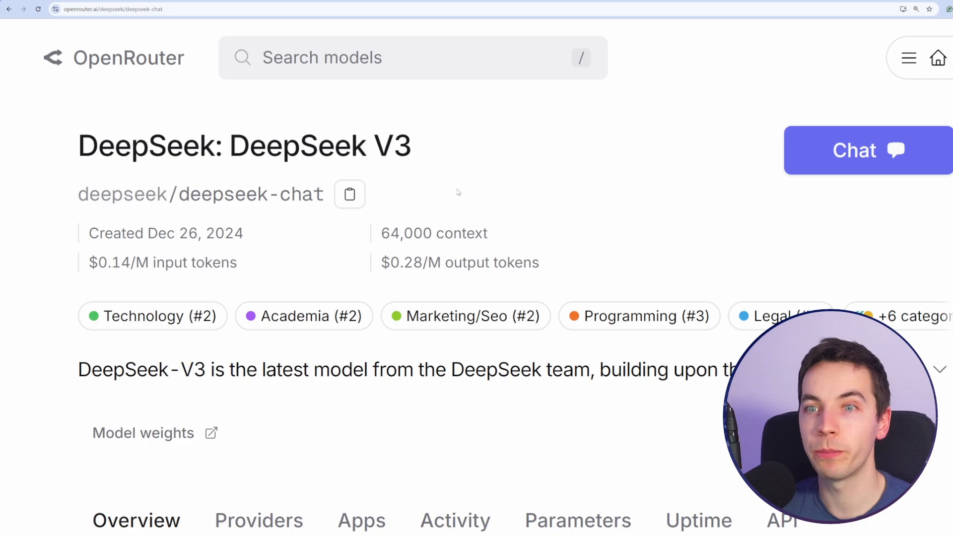
{"action": "double_click", "coordinate": [162, 262]}
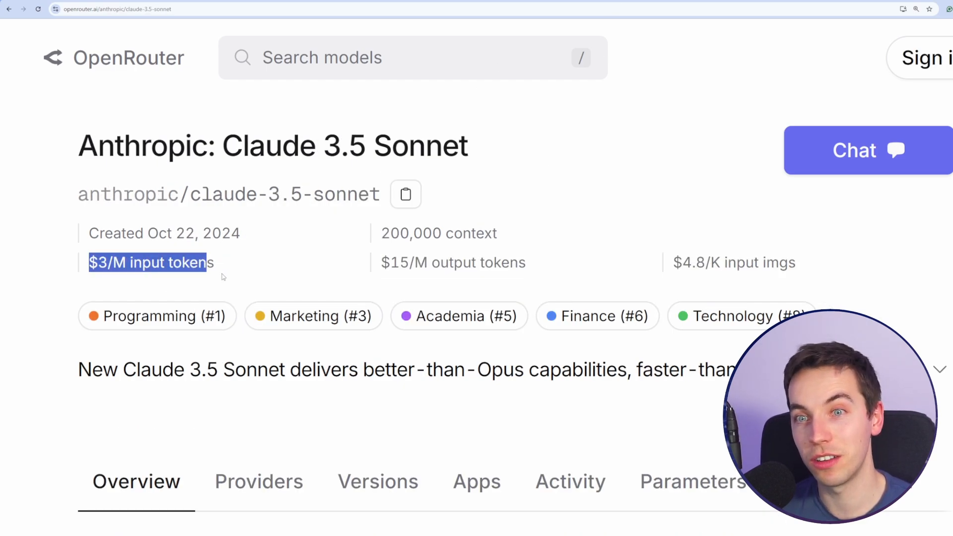
{"action": "double_click", "coordinate": [452, 262]}
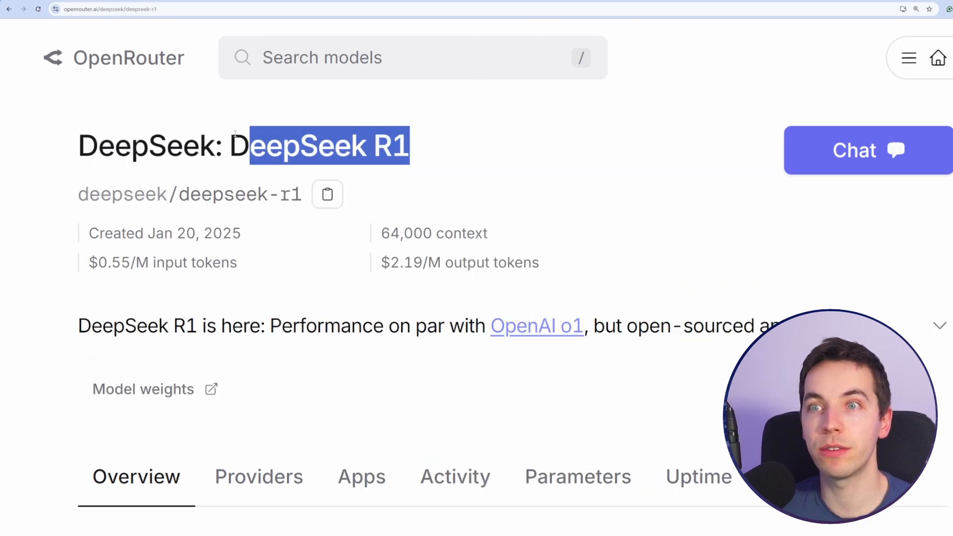
{"action": "left_click", "coordinate": [536, 325]}
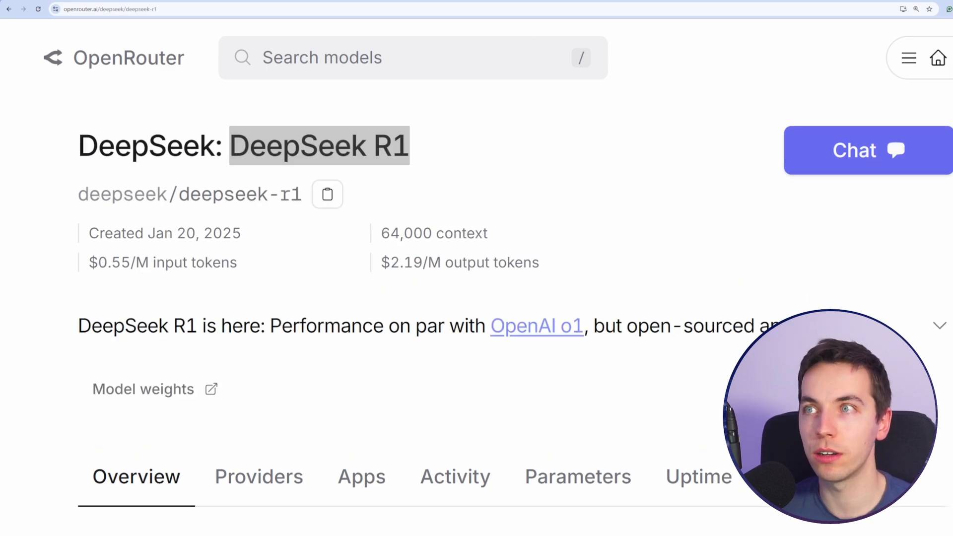
{"action": "left_click", "coordinate": [536, 326]}
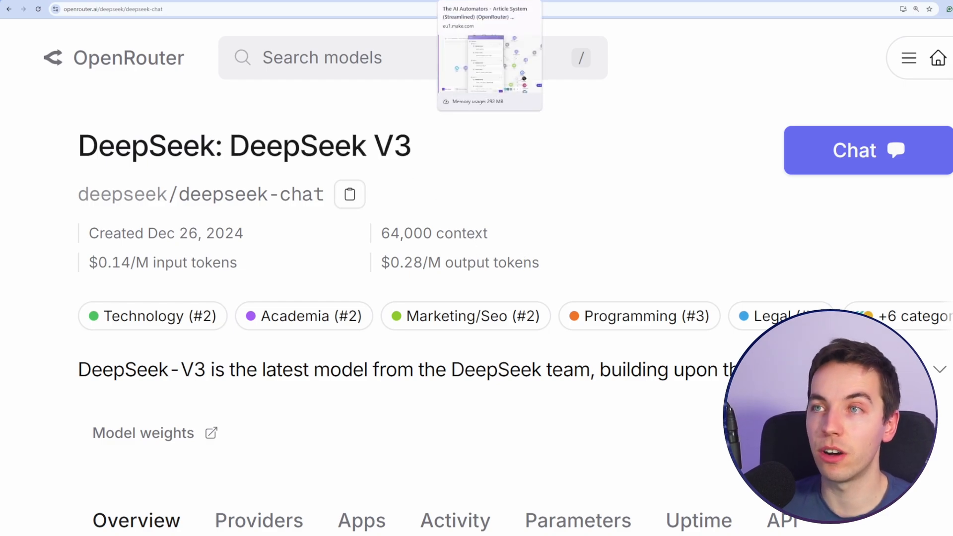
{"action": "left_click", "coordinate": [490, 55]}
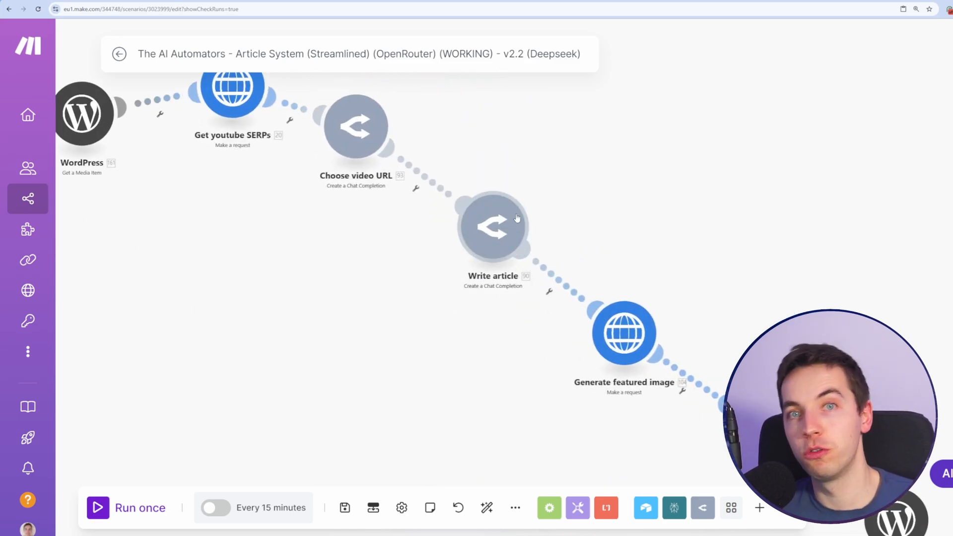
{"action": "mouse_move", "coordinate": [436, 287]}
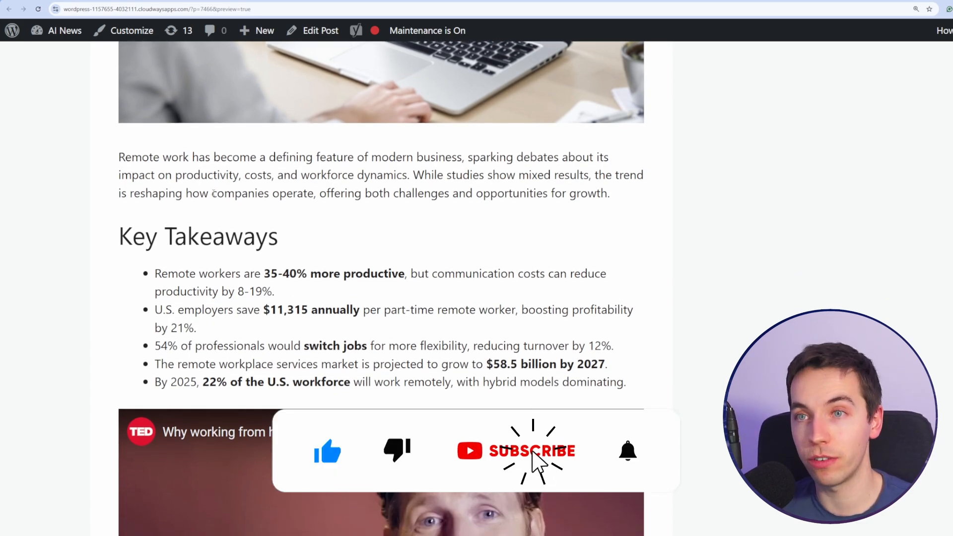
{"action": "left_click", "coordinate": [533, 451]}
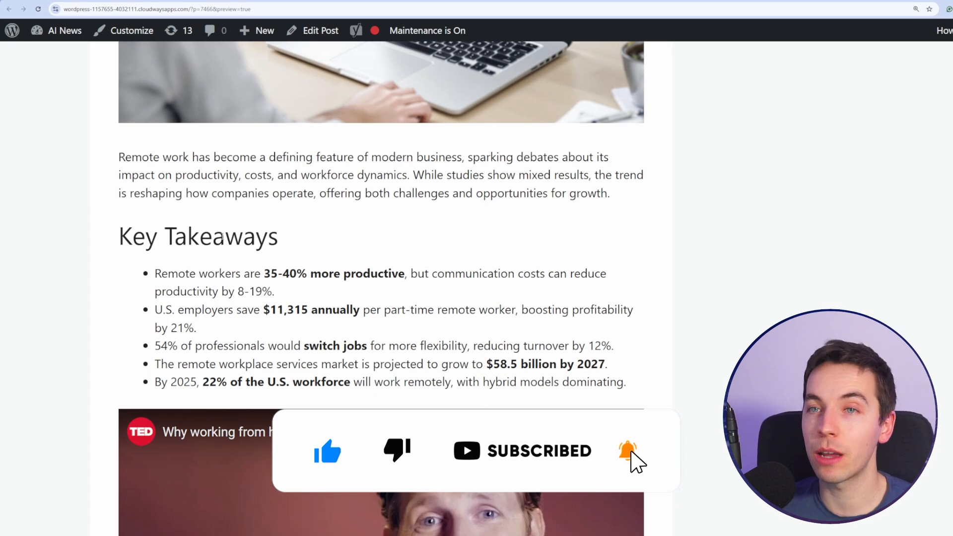
{"action": "scroll", "scroll_direction": "up", "scroll_amount": 3}
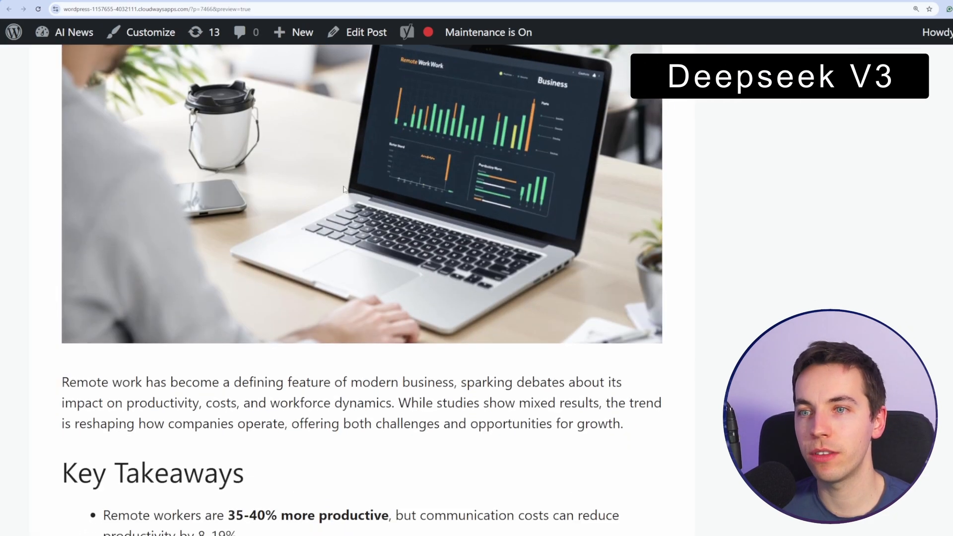
{"action": "scroll", "scroll_direction": "down", "scroll_amount": 3}
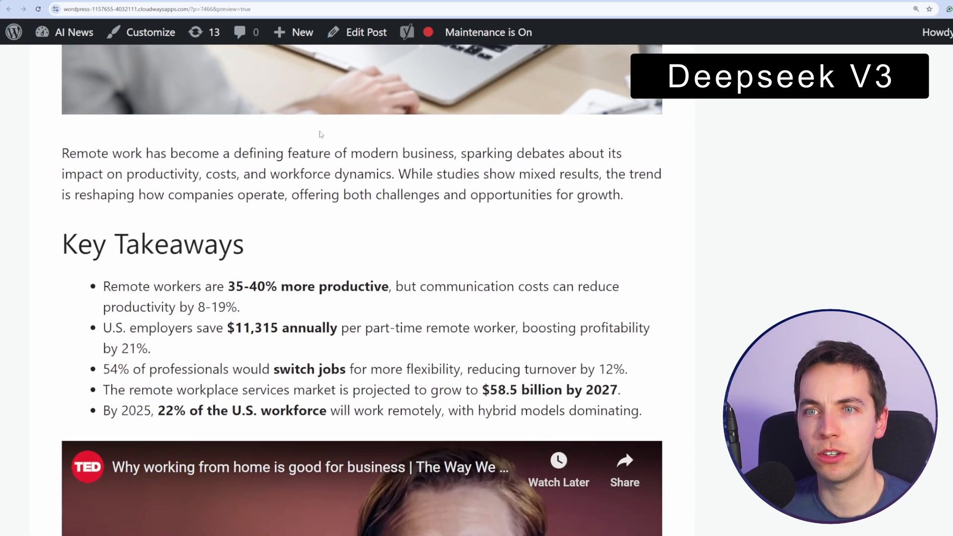
{"action": "scroll", "scroll_direction": "down", "scroll_amount": 3}
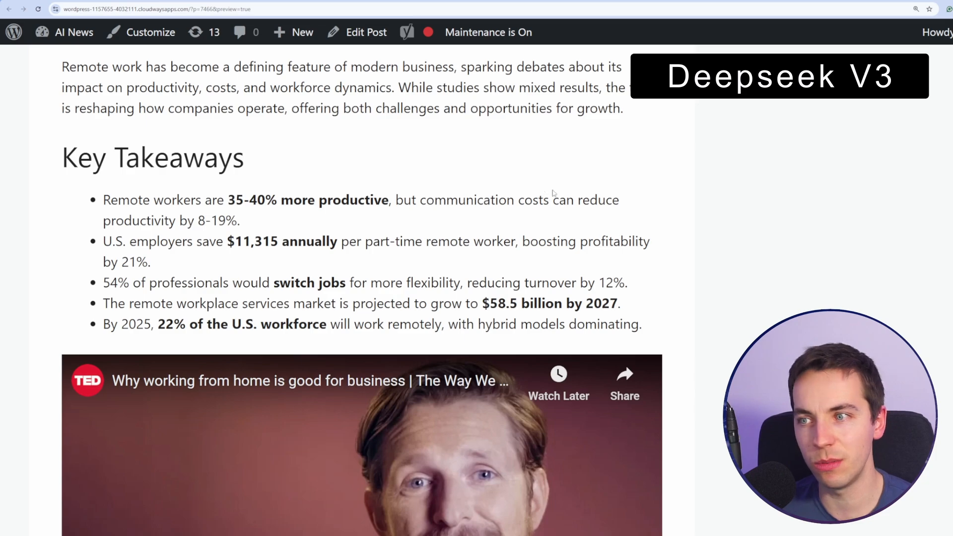
{"action": "scroll", "scroll_direction": "down", "scroll_amount": 3}
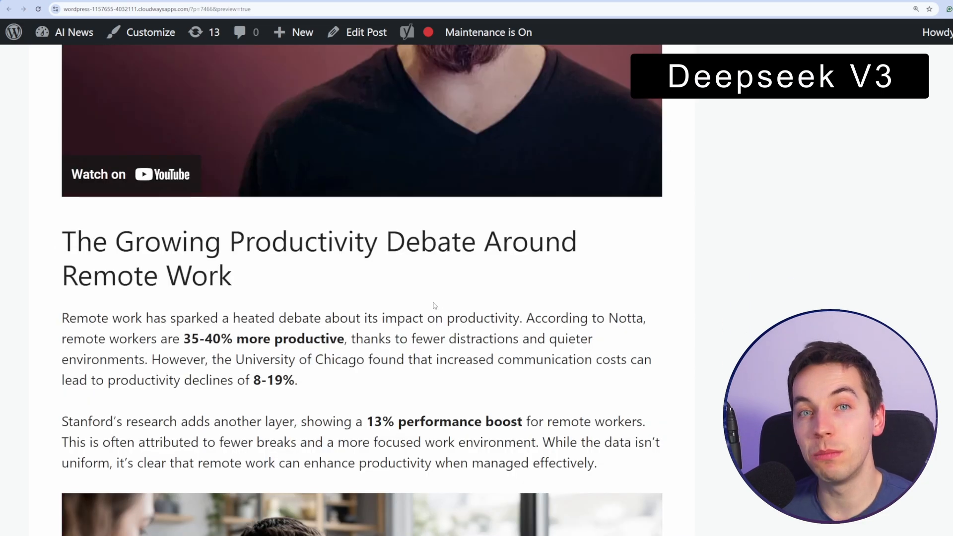
{"action": "scroll", "scroll_direction": "down", "scroll_amount": 3}
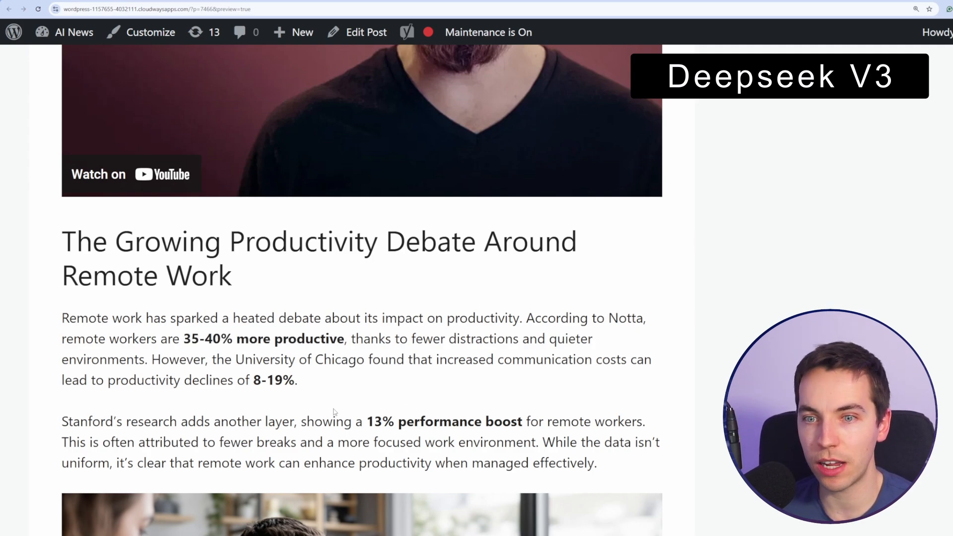
{"action": "scroll", "scroll_direction": "down", "scroll_amount": 3}
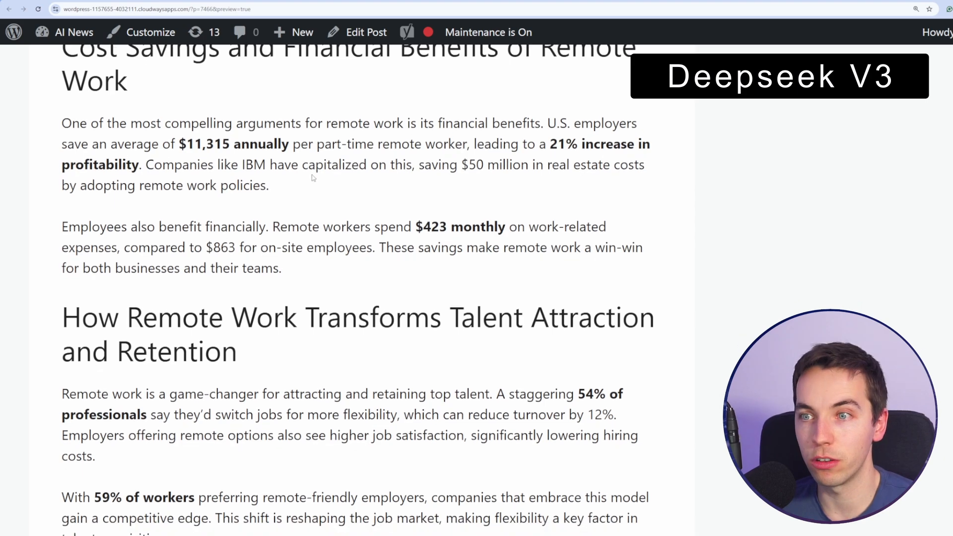
{"action": "scroll", "scroll_direction": "down", "scroll_amount": 3}
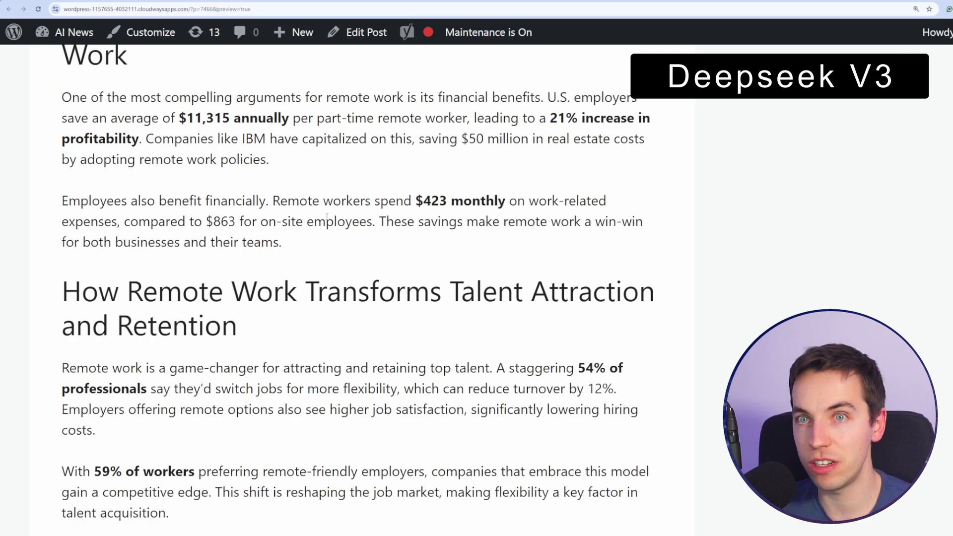
{"action": "scroll", "scroll_direction": "down", "scroll_amount": 3}
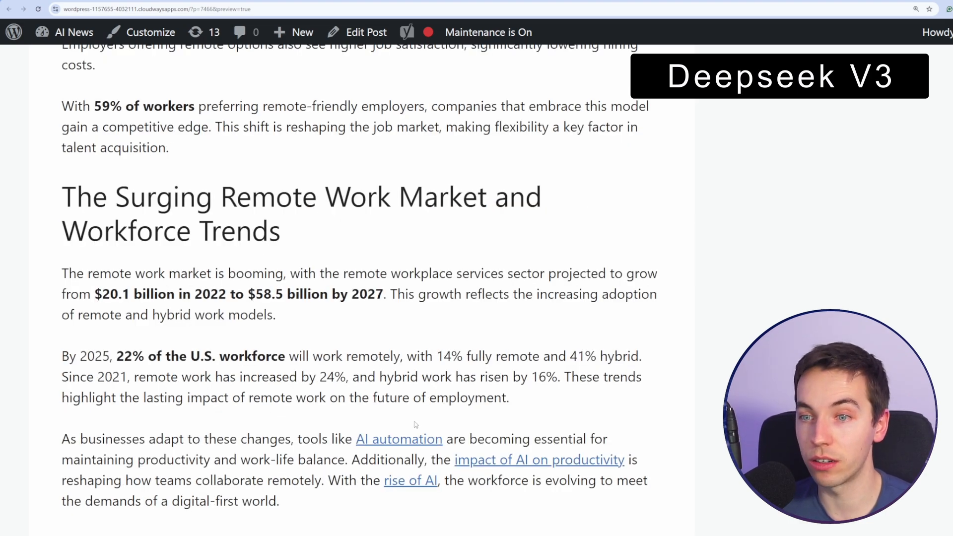
{"action": "mouse_move", "coordinate": [497, 443]}
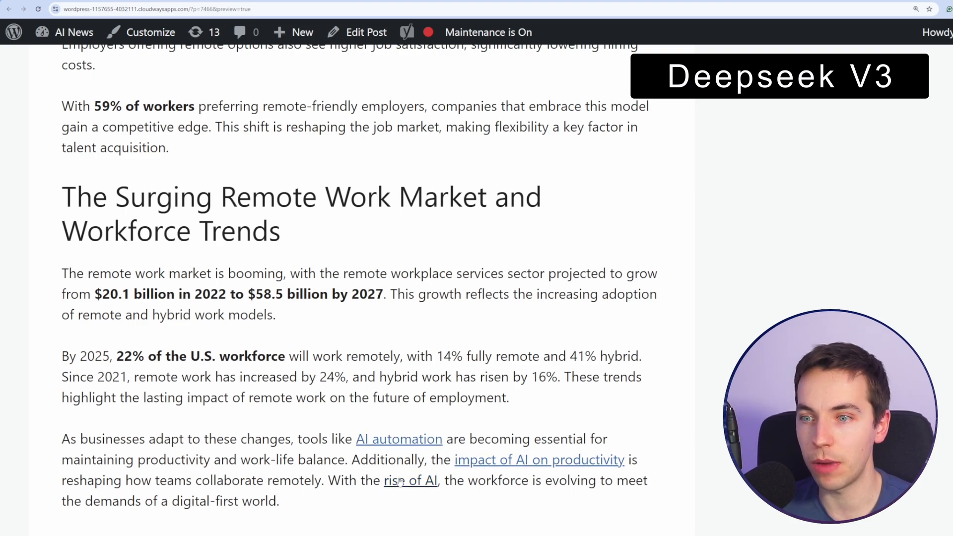
{"action": "scroll", "scroll_direction": "down", "scroll_amount": 3}
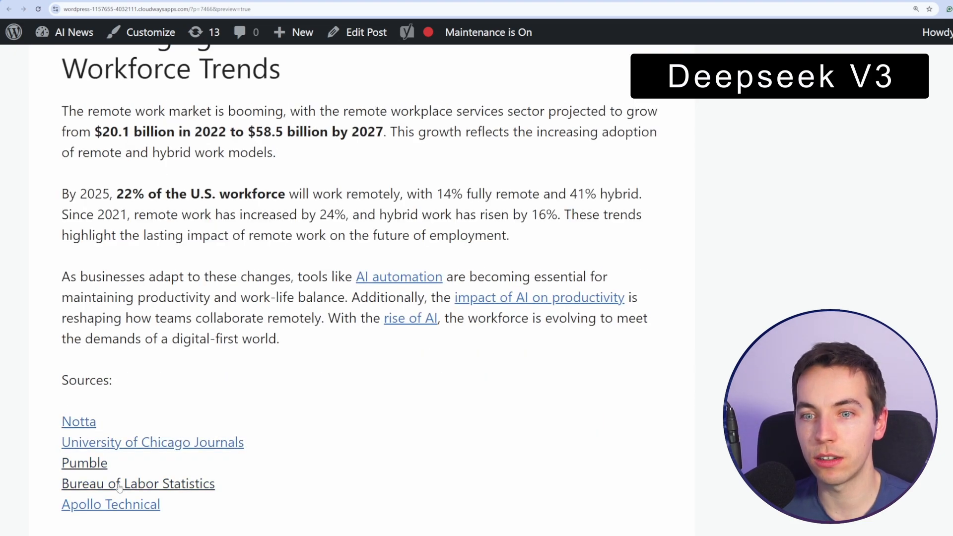
{"action": "left_click", "coordinate": [152, 442]}
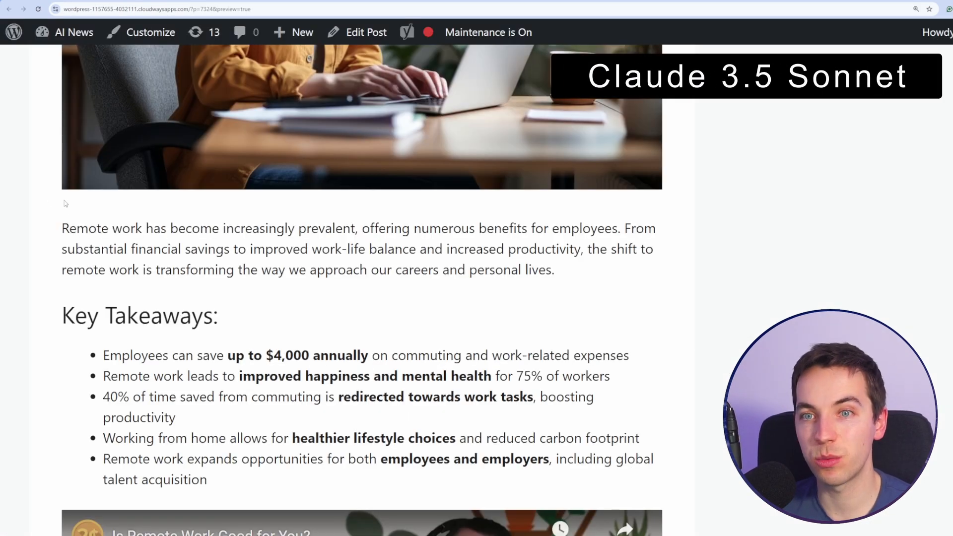
{"action": "scroll", "scroll_direction": "down", "scroll_amount": 3}
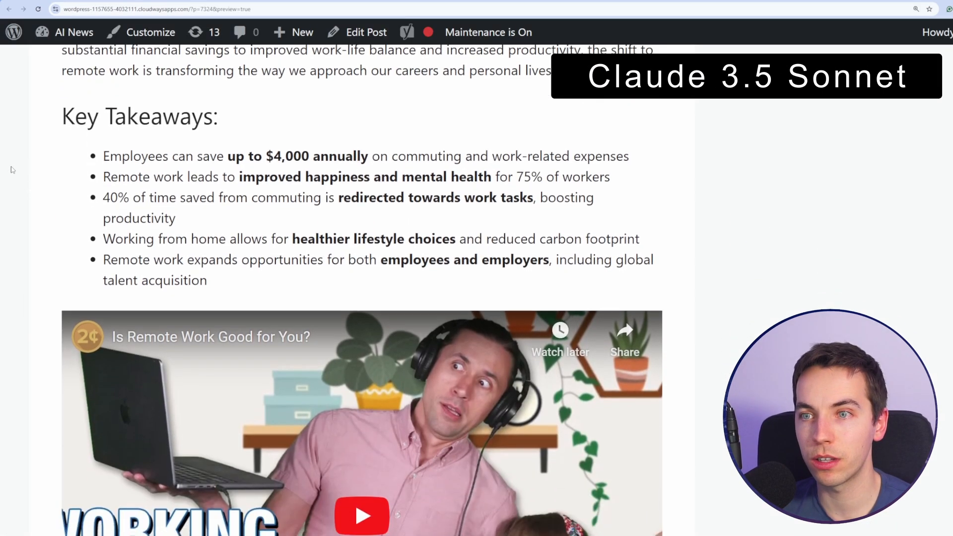
{"action": "scroll", "scroll_direction": "down", "scroll_amount": 3}
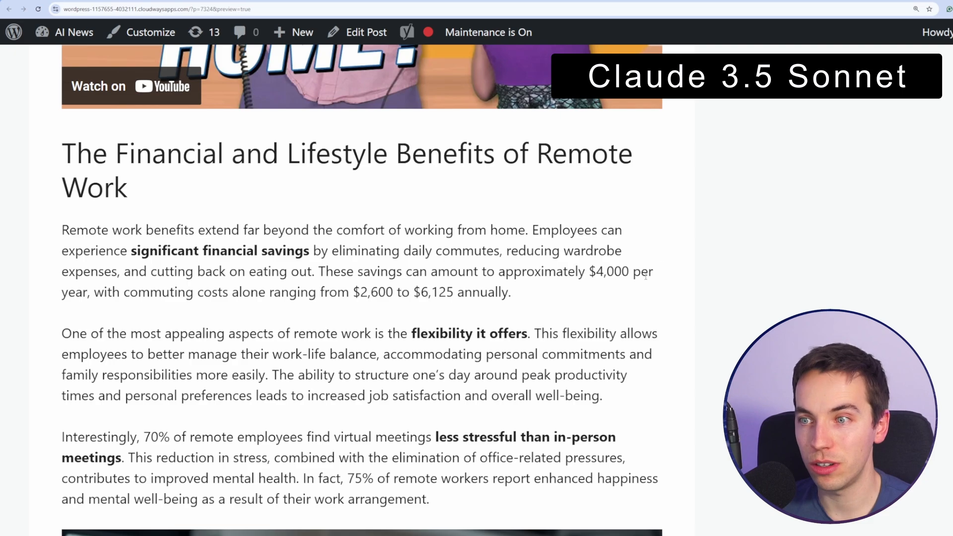
{"action": "mouse_move", "coordinate": [623, 304]}
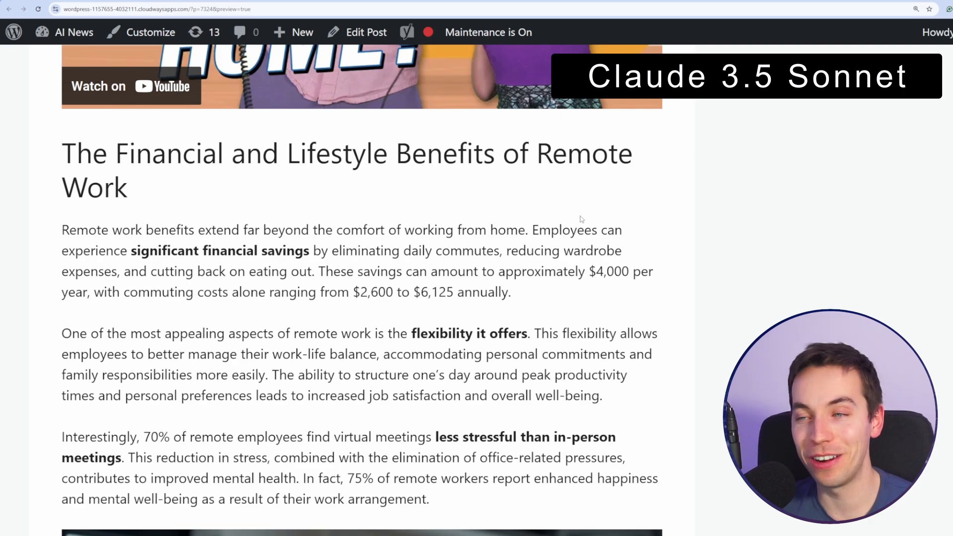
{"action": "mouse_move", "coordinate": [554, 298]}
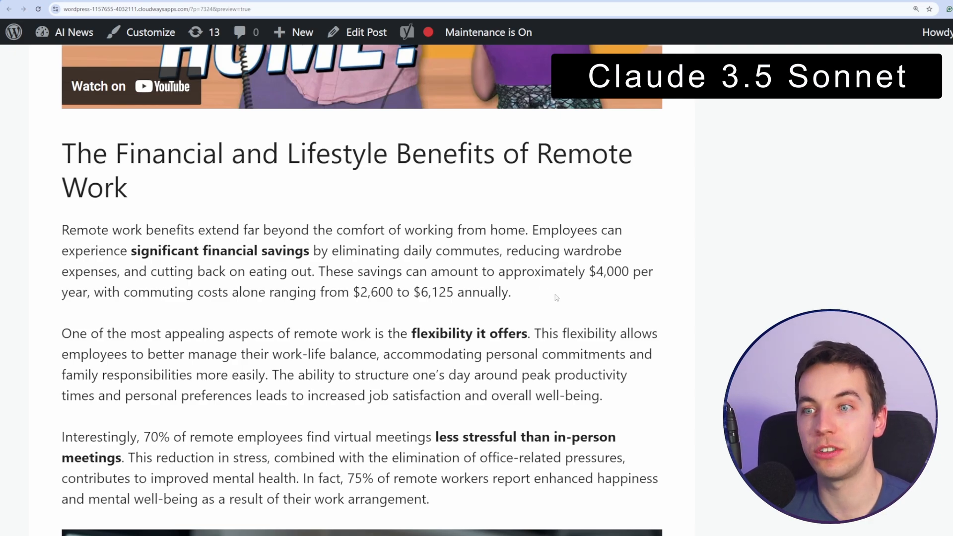
{"action": "scroll", "scroll_direction": "down", "scroll_amount": 3}
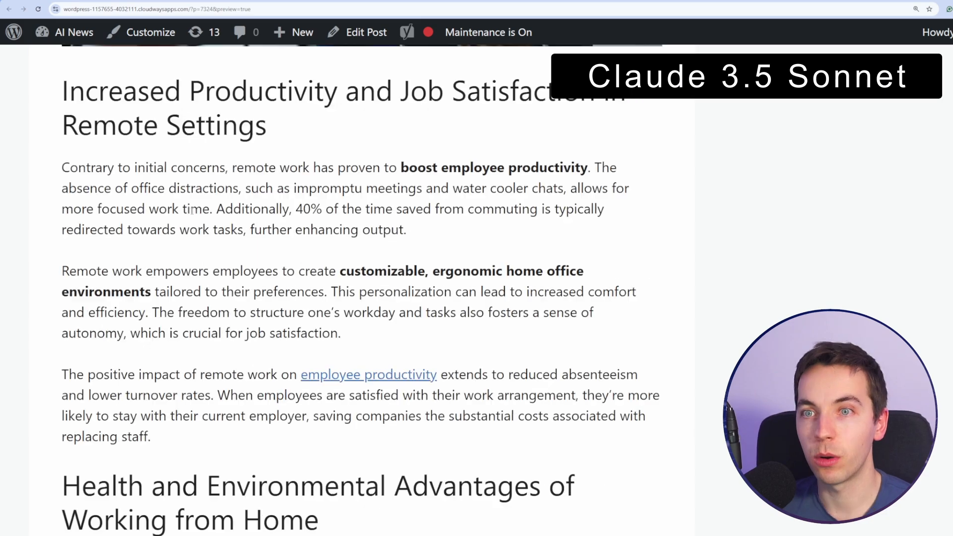
{"action": "scroll", "scroll_direction": "down", "scroll_amount": 3}
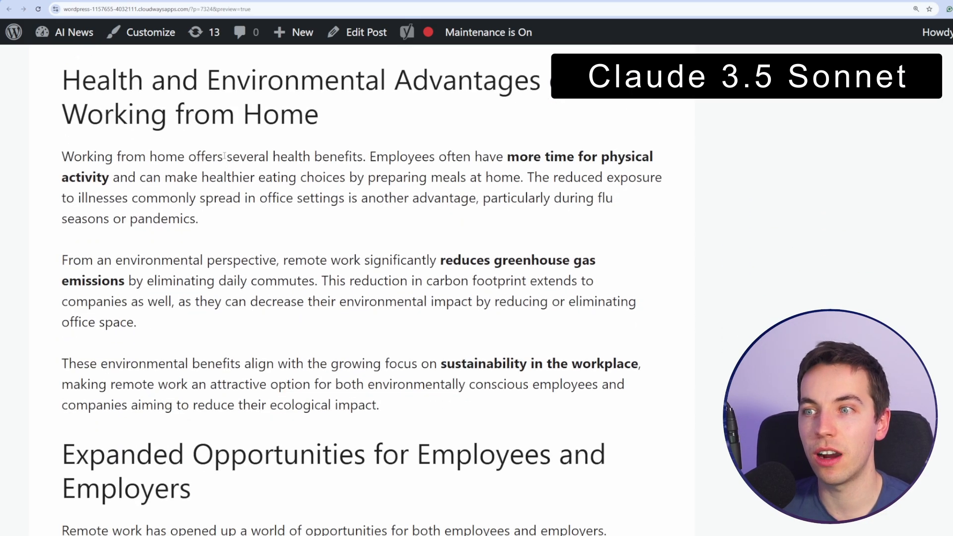
{"action": "scroll", "scroll_direction": "down", "scroll_amount": 3}
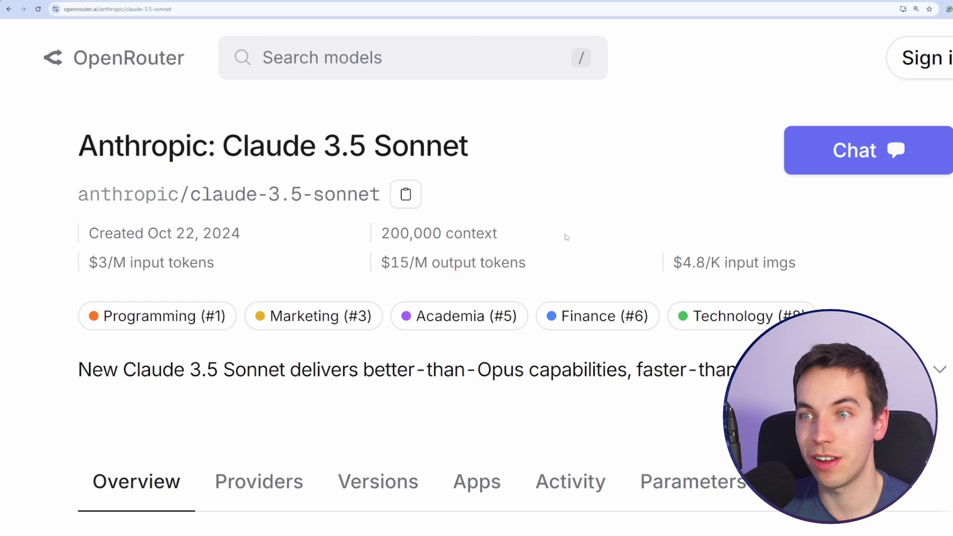
{"action": "mouse_move", "coordinate": [544, 215]}
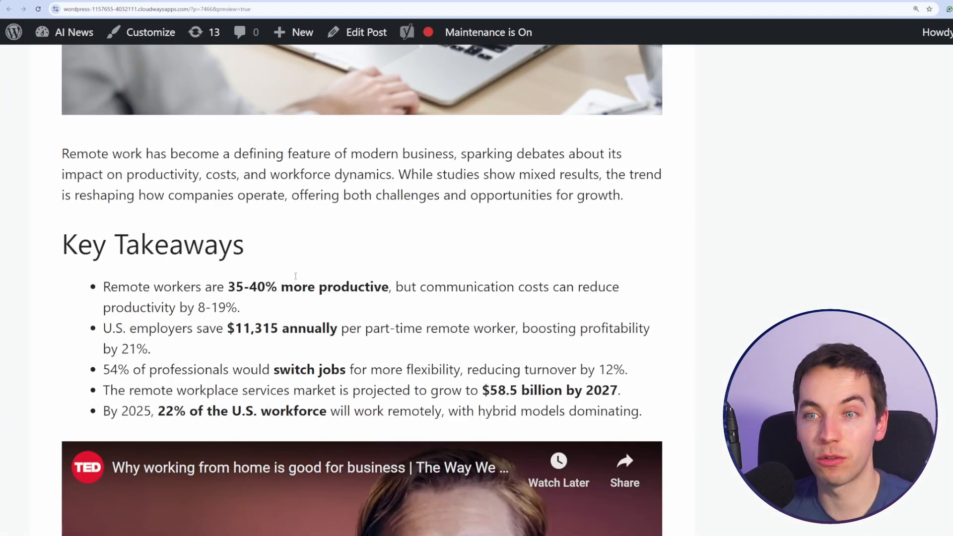
{"action": "scroll", "scroll_direction": "down", "scroll_amount": 3}
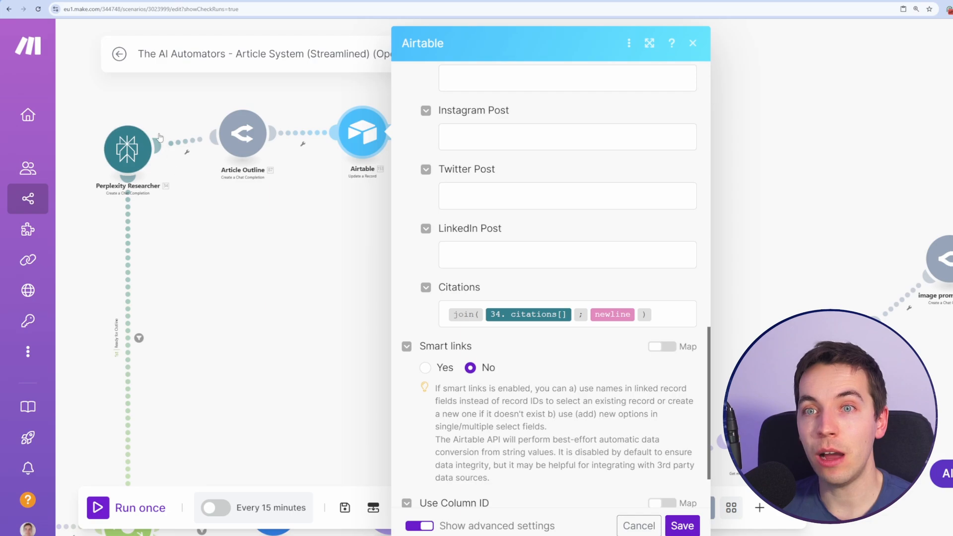
{"action": "mouse_move", "coordinate": [156, 151]}
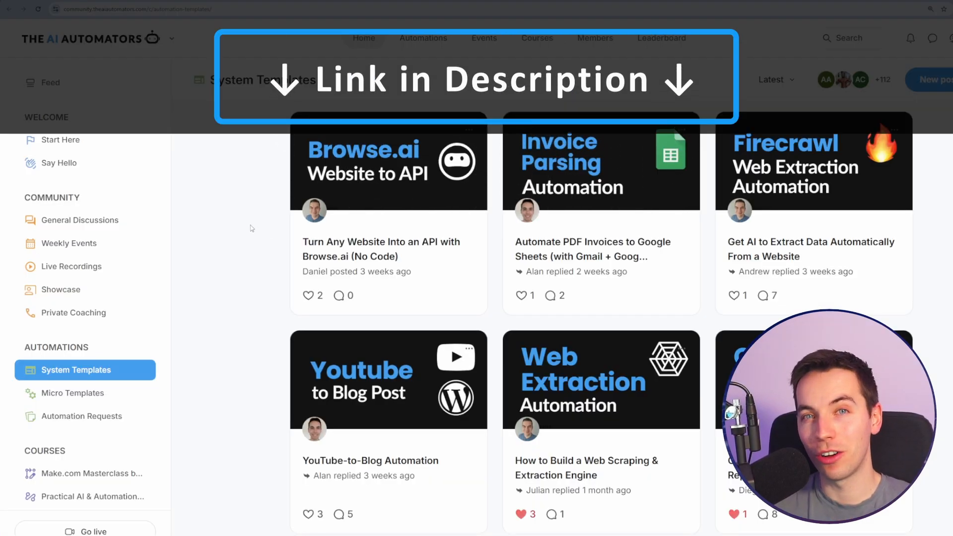
Scroll through the weekly workshop recording in Live Recordings, then go back to the Feed.
{"action": "scroll", "scroll_direction": "down", "scroll_amount": 3}
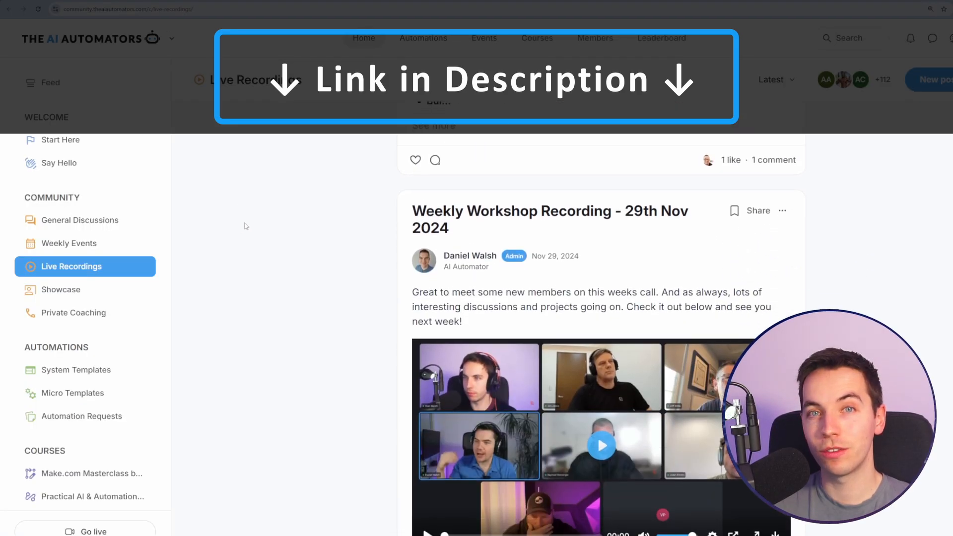
{"action": "left_click", "coordinate": [50, 83]}
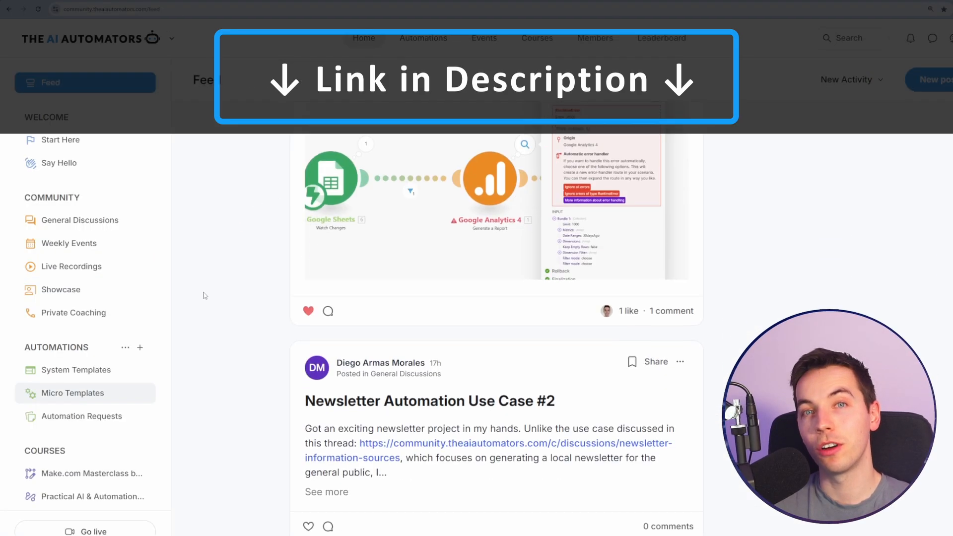